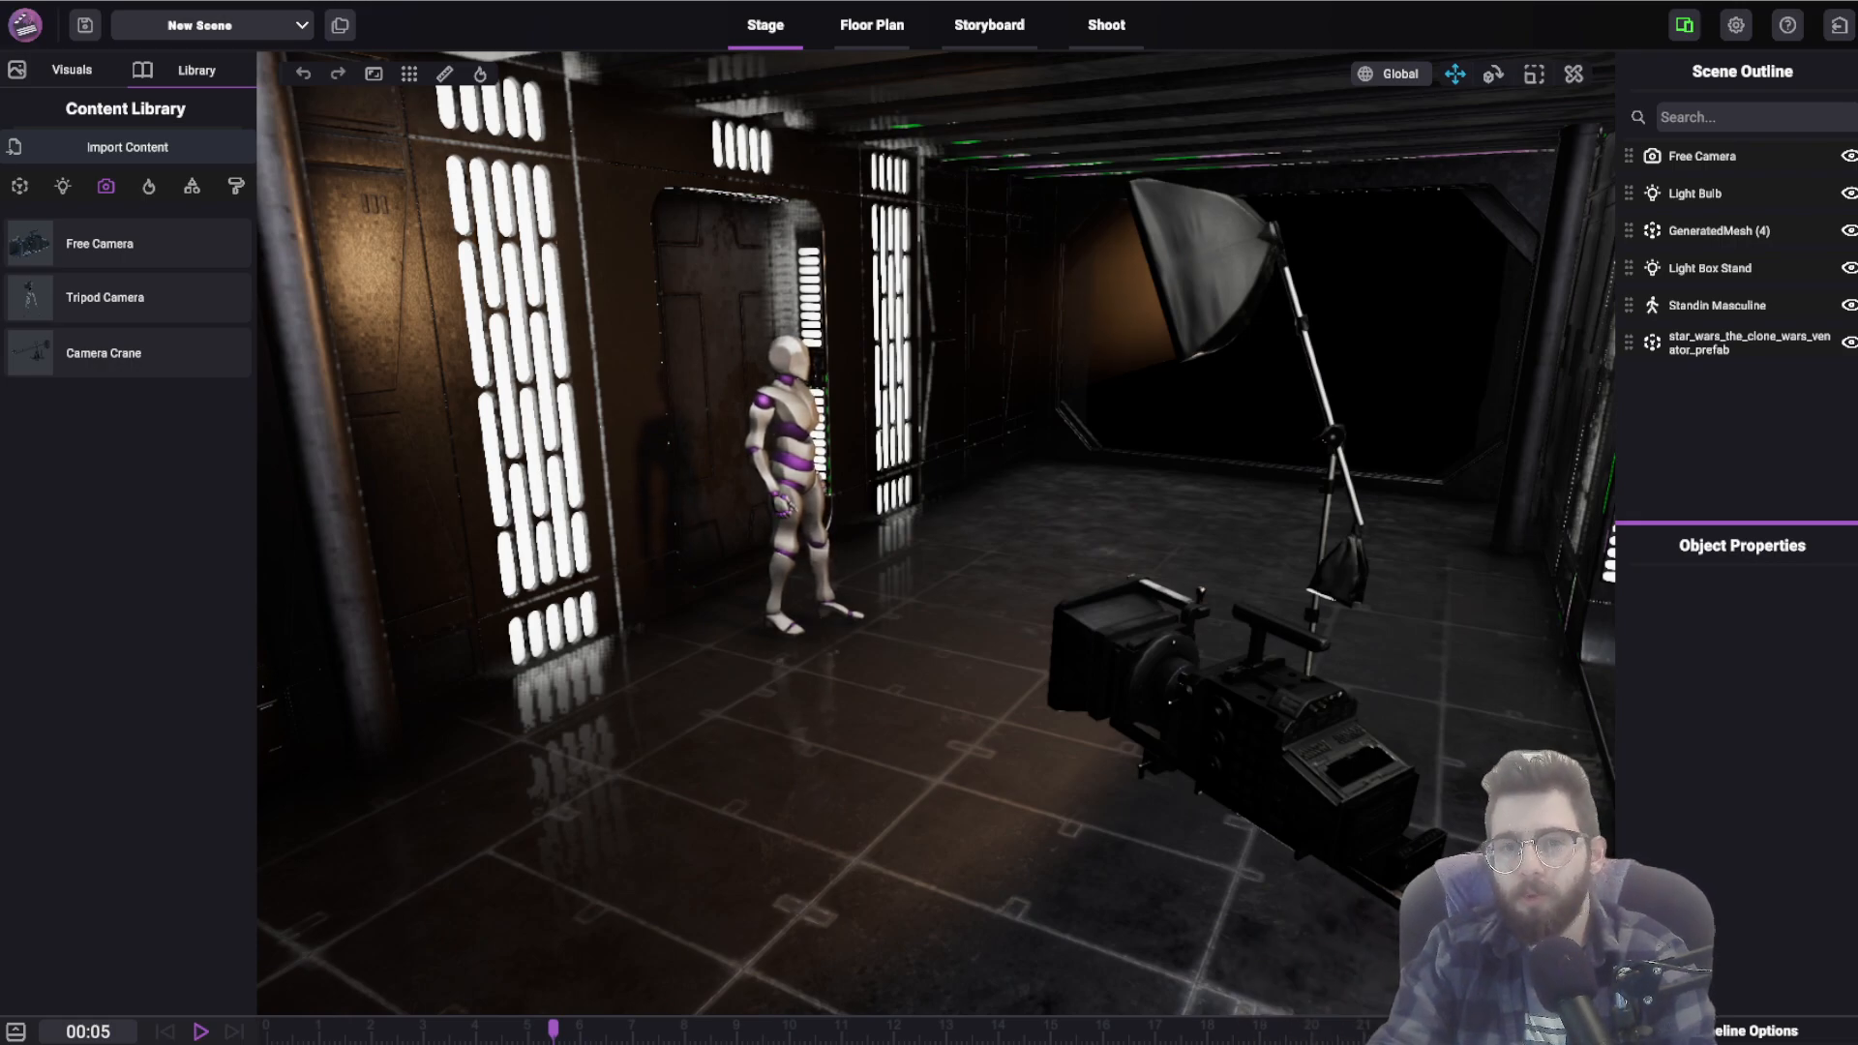
mouse_move(1030, 402)
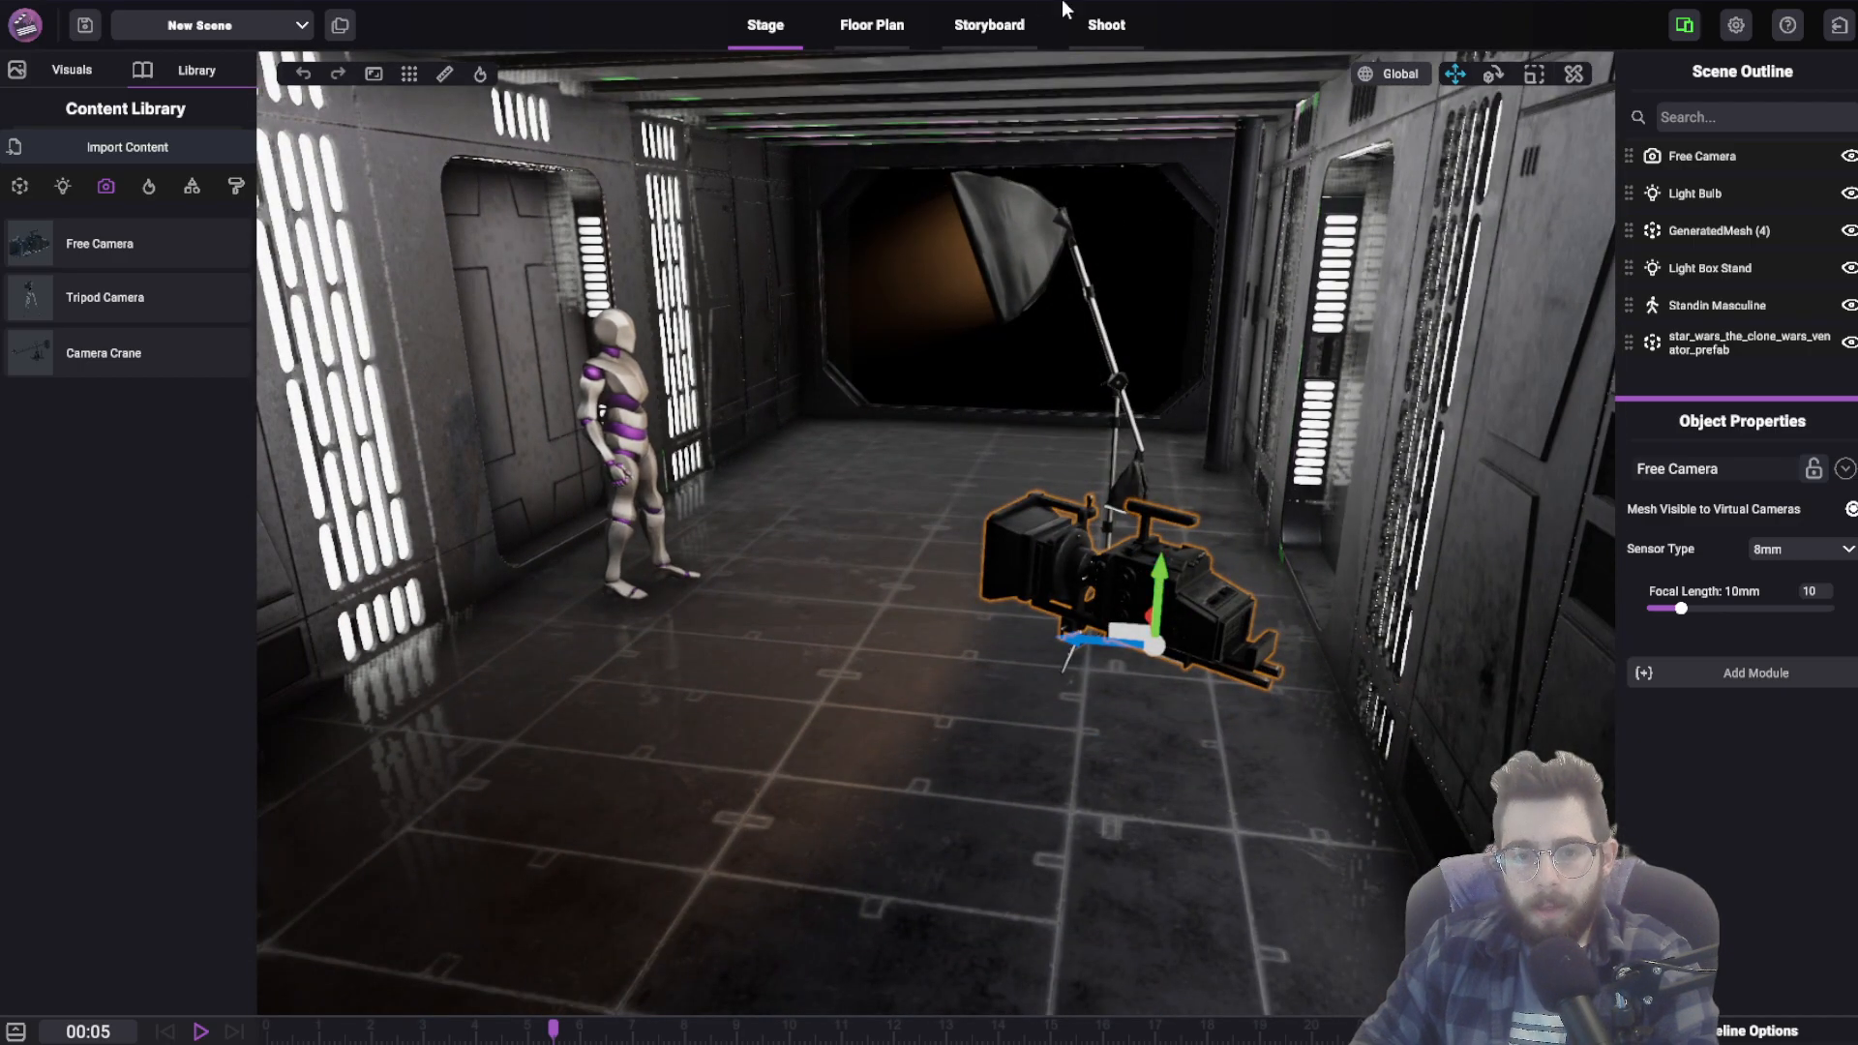
Switch to Shoot mode and disconnect the previously connected phone
click(1105, 24)
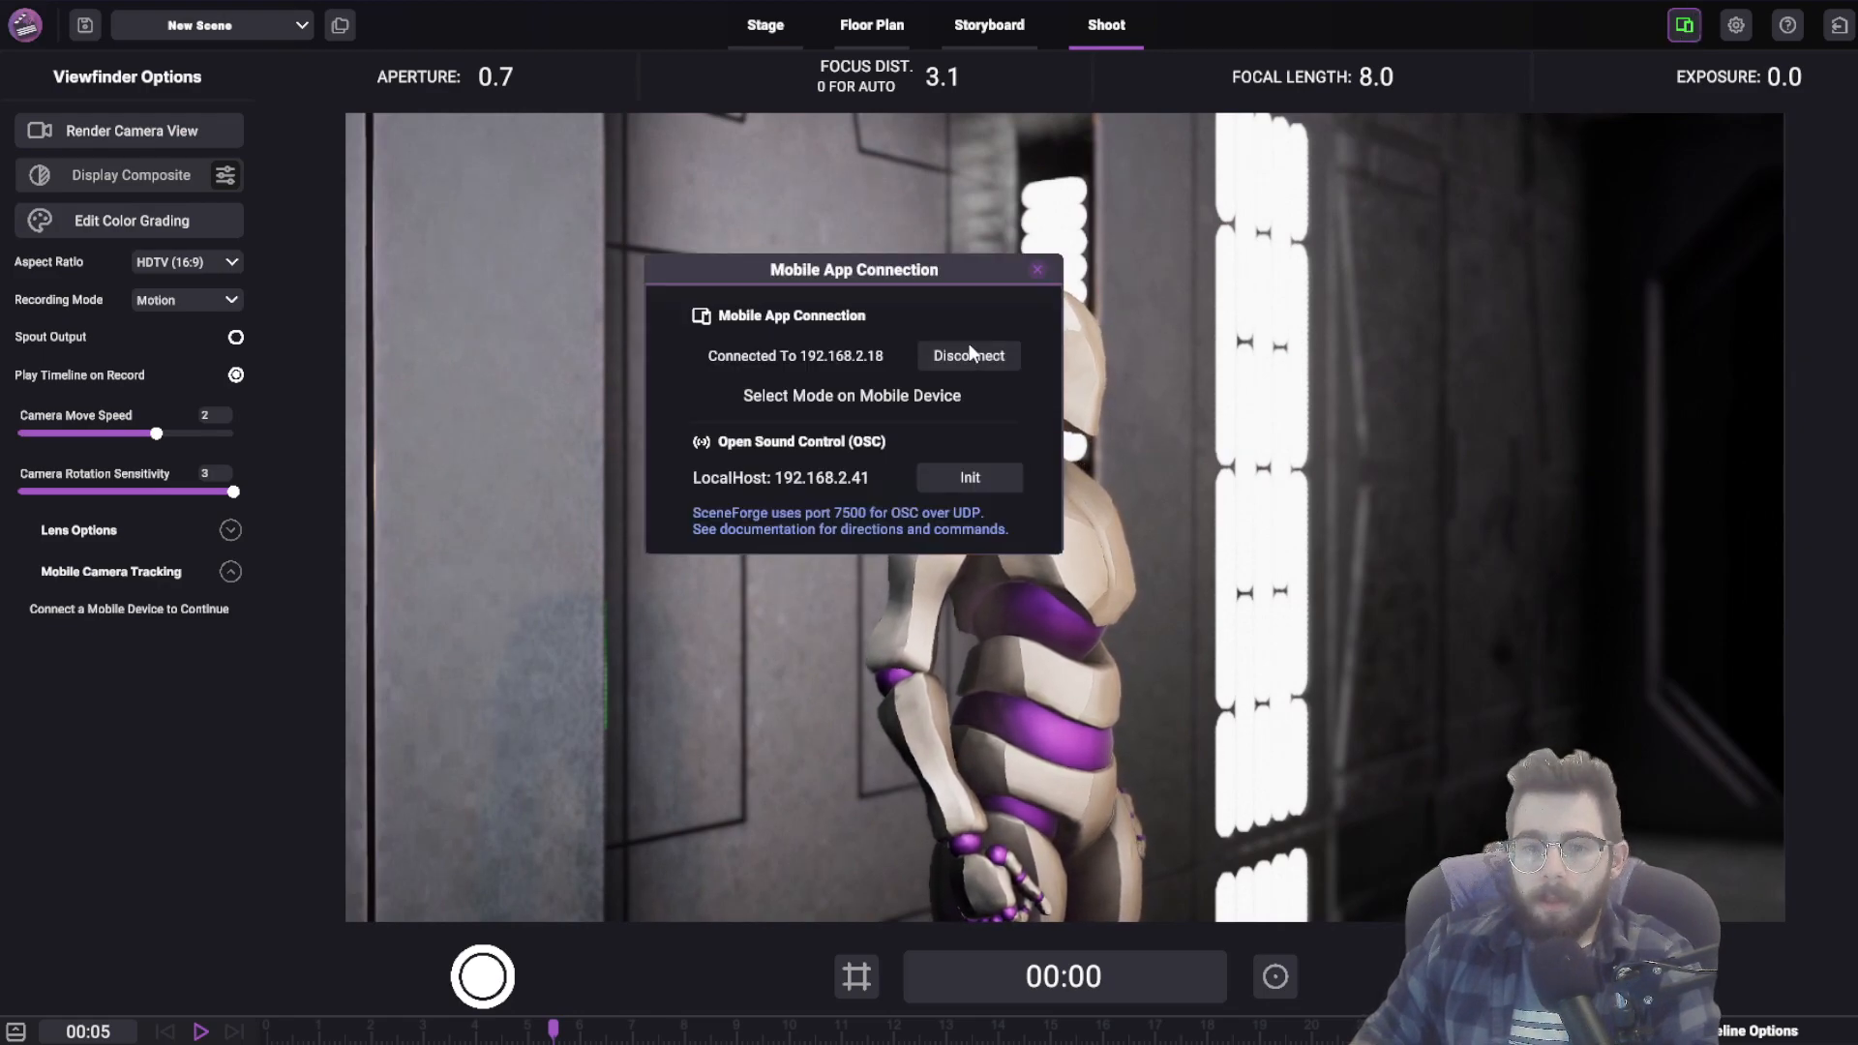
click(1035, 269)
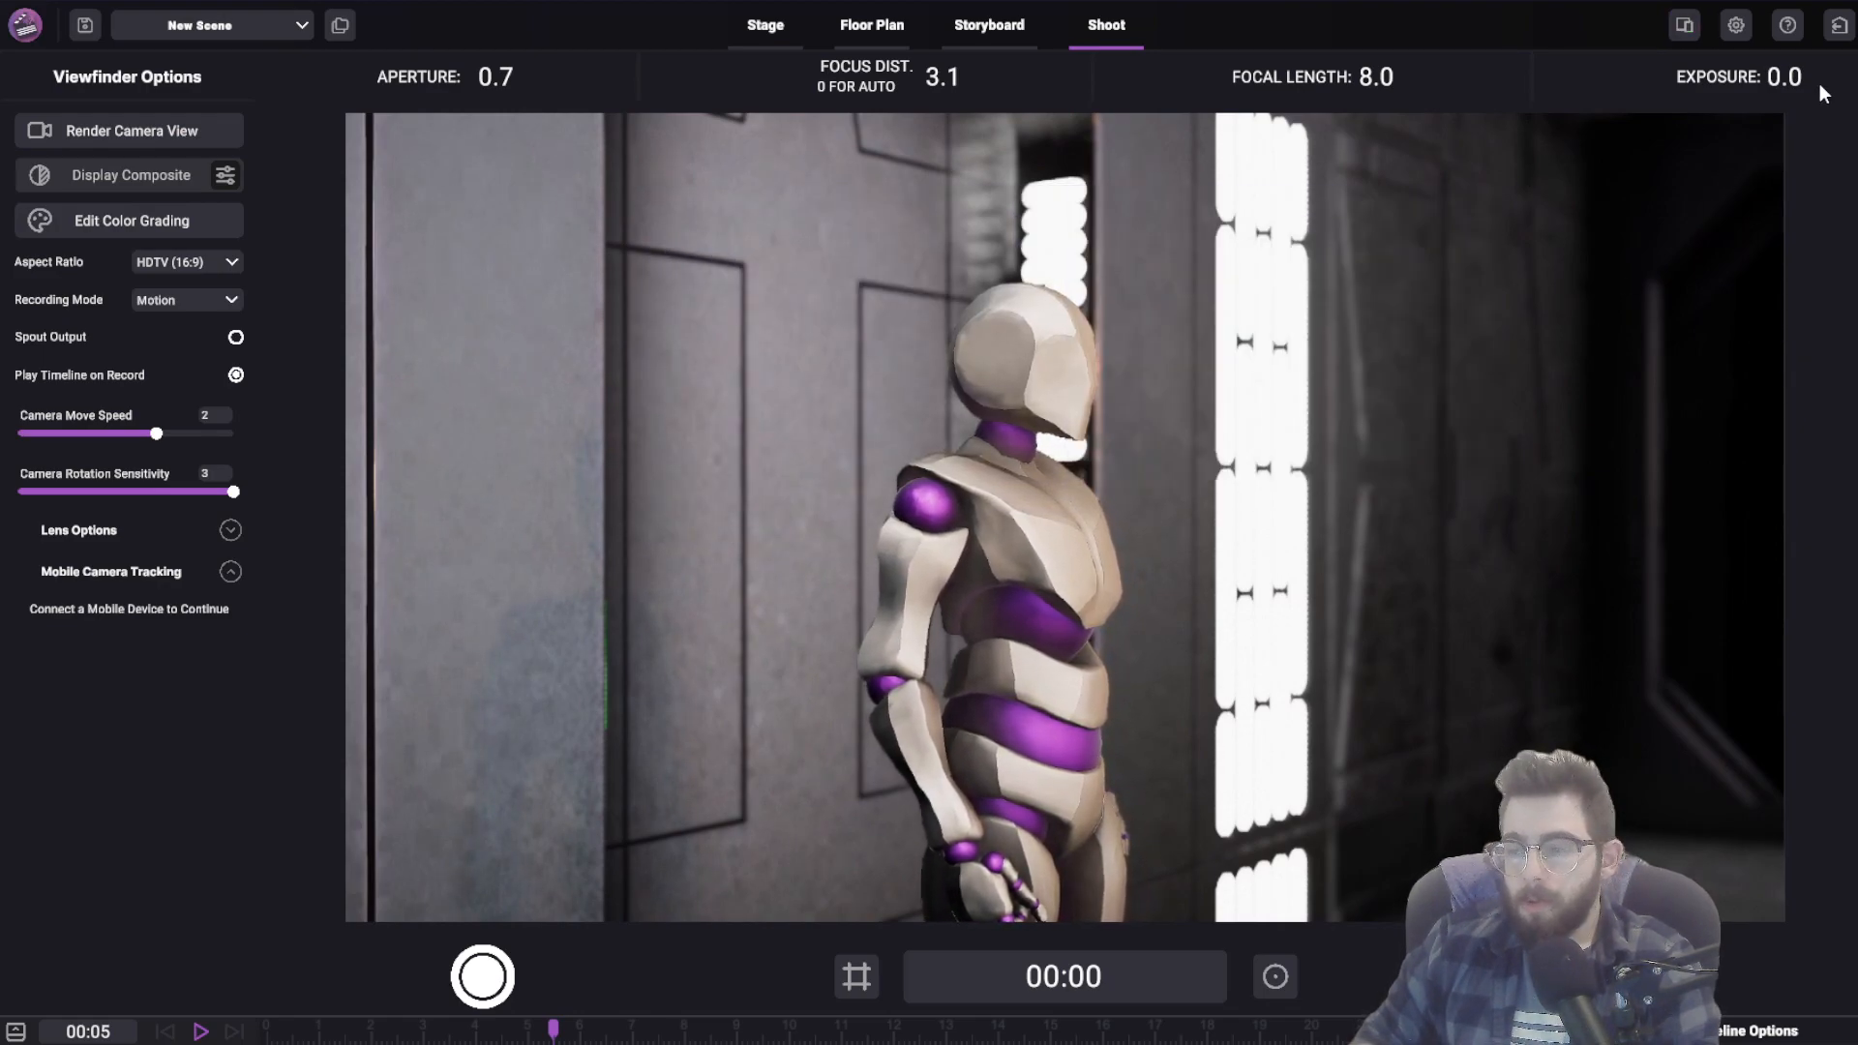
mouse_move(1682, 23)
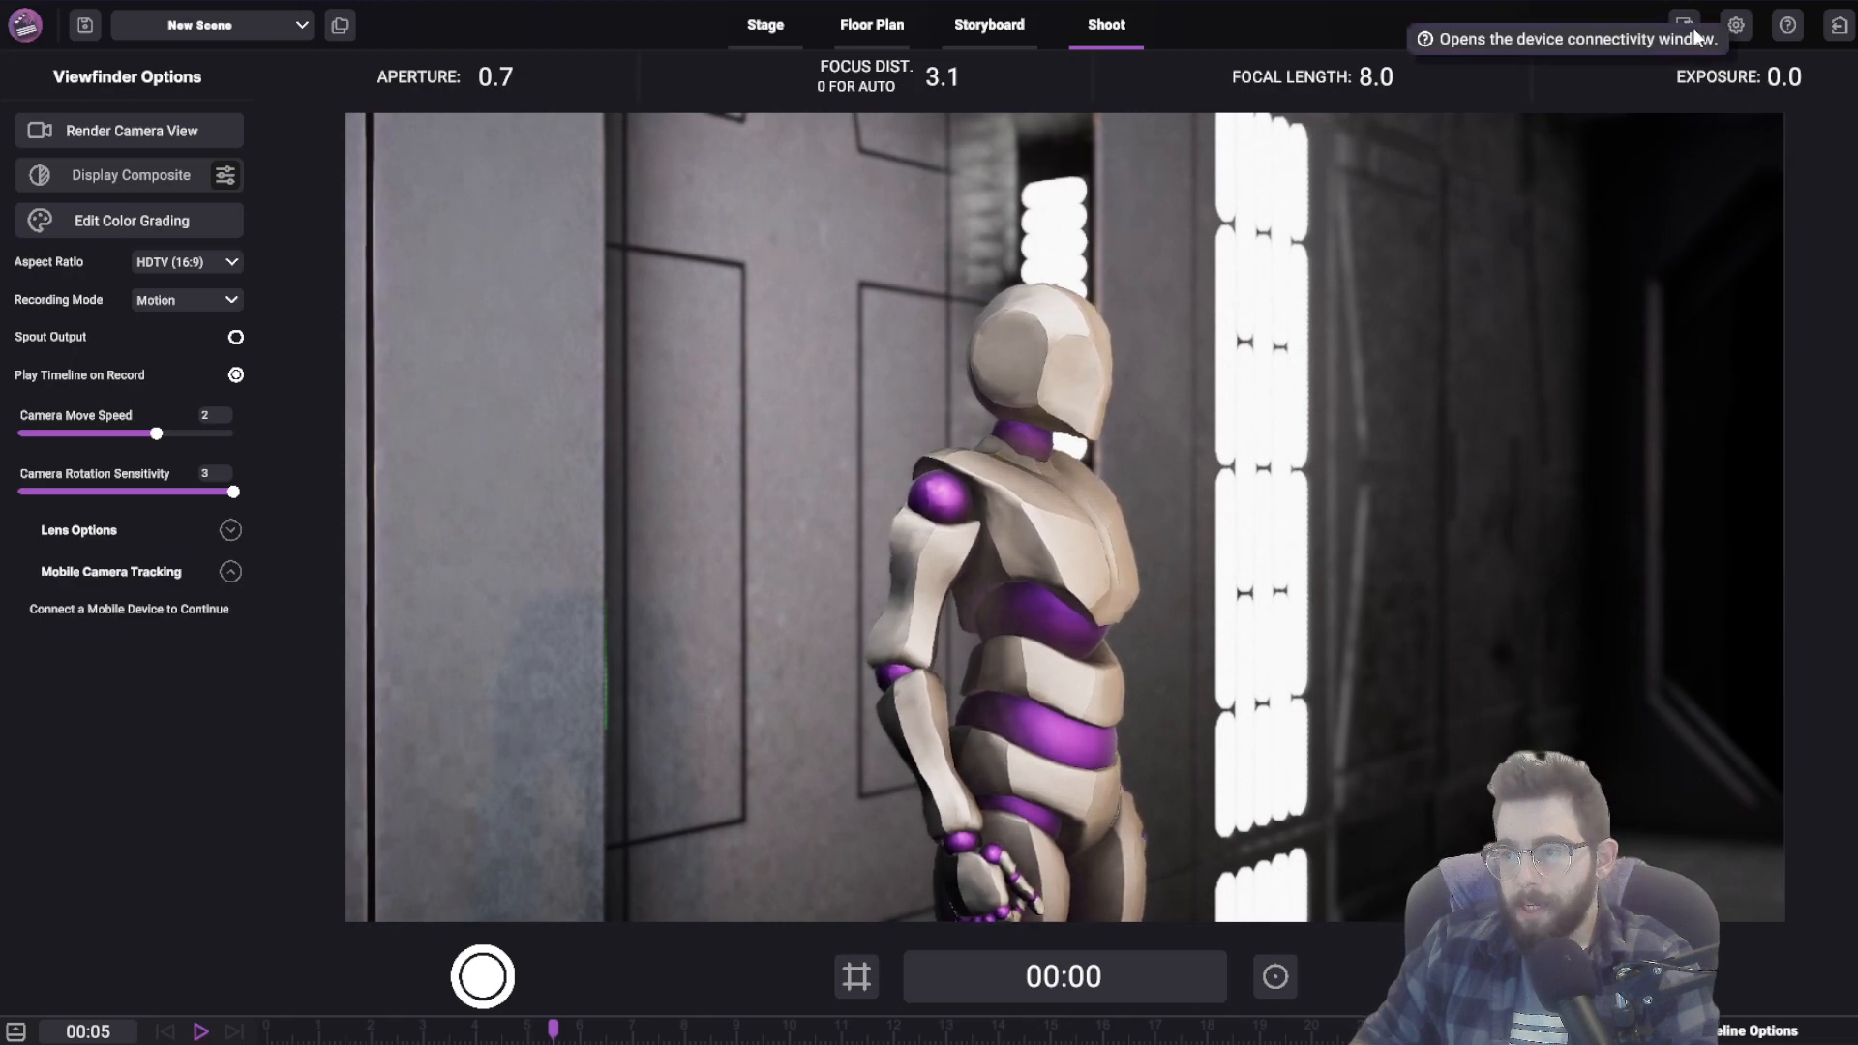
Reconnect the phone via auto-discovery at 192.168.2.18 from the Mobile App Connection window
click(1683, 23)
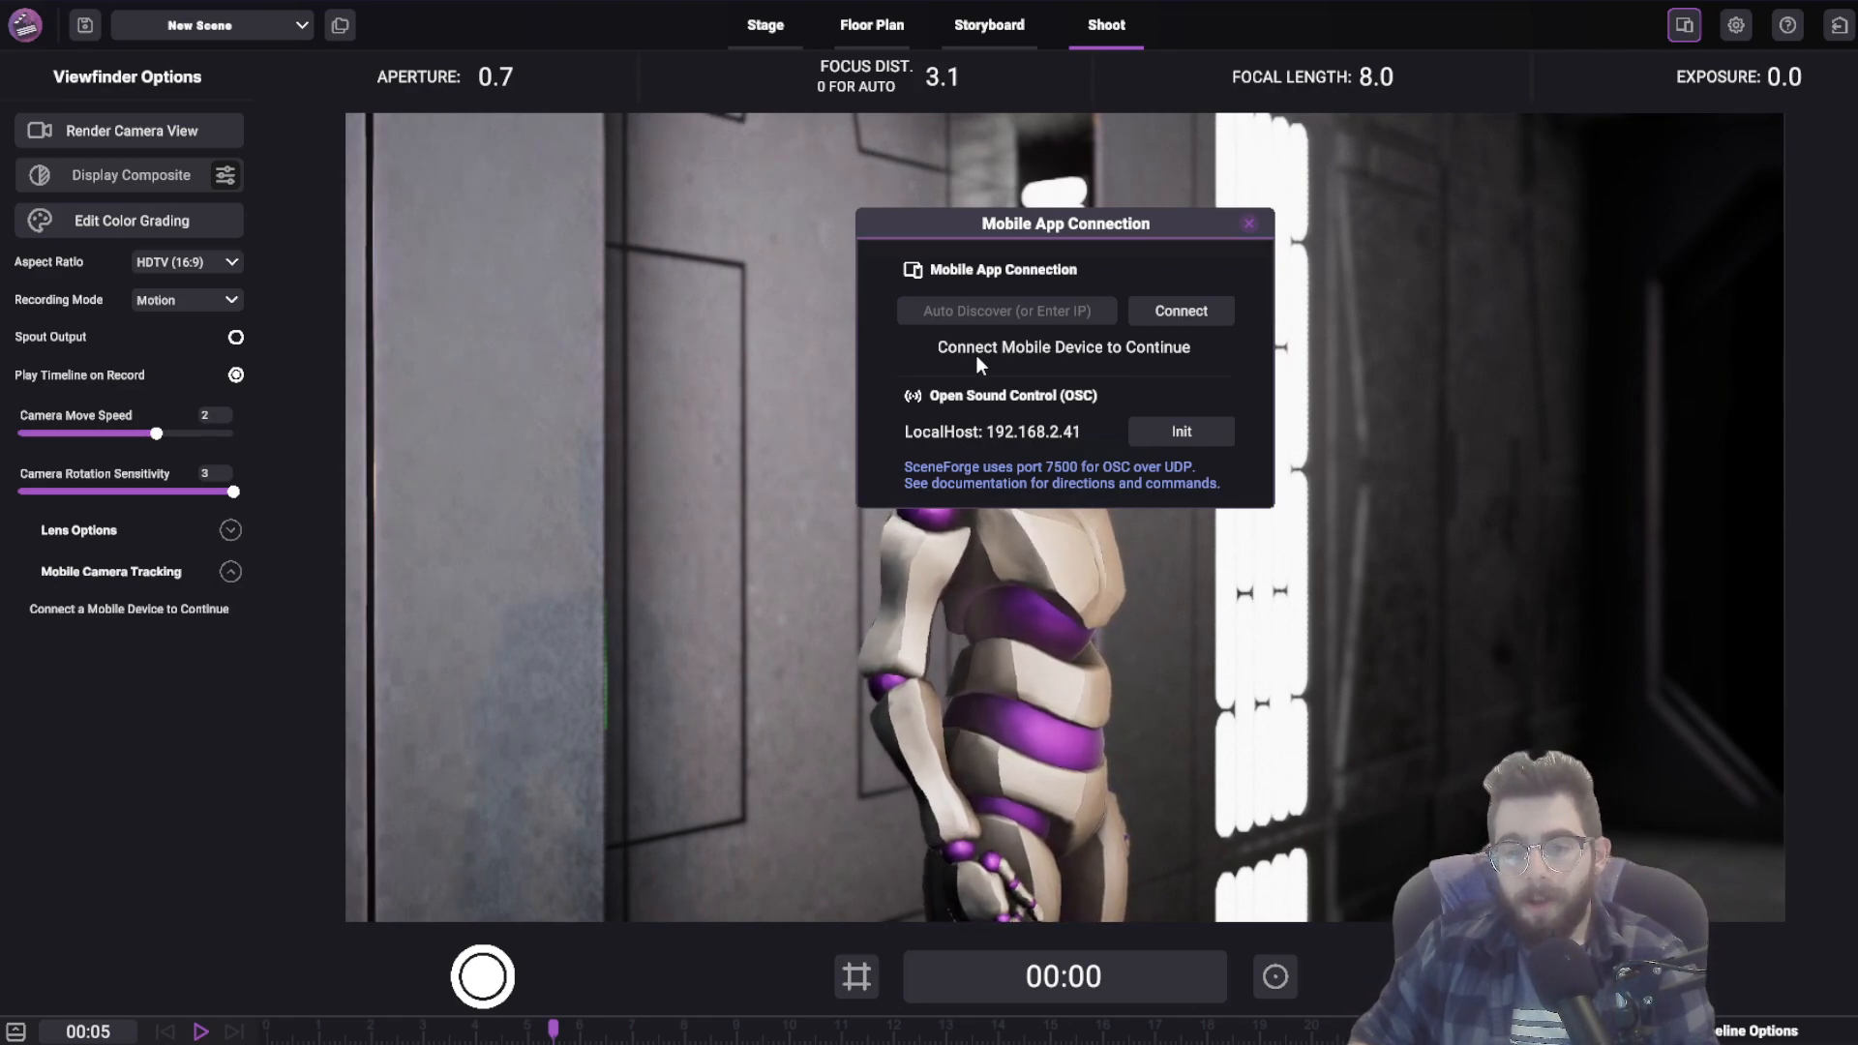
click(1004, 310)
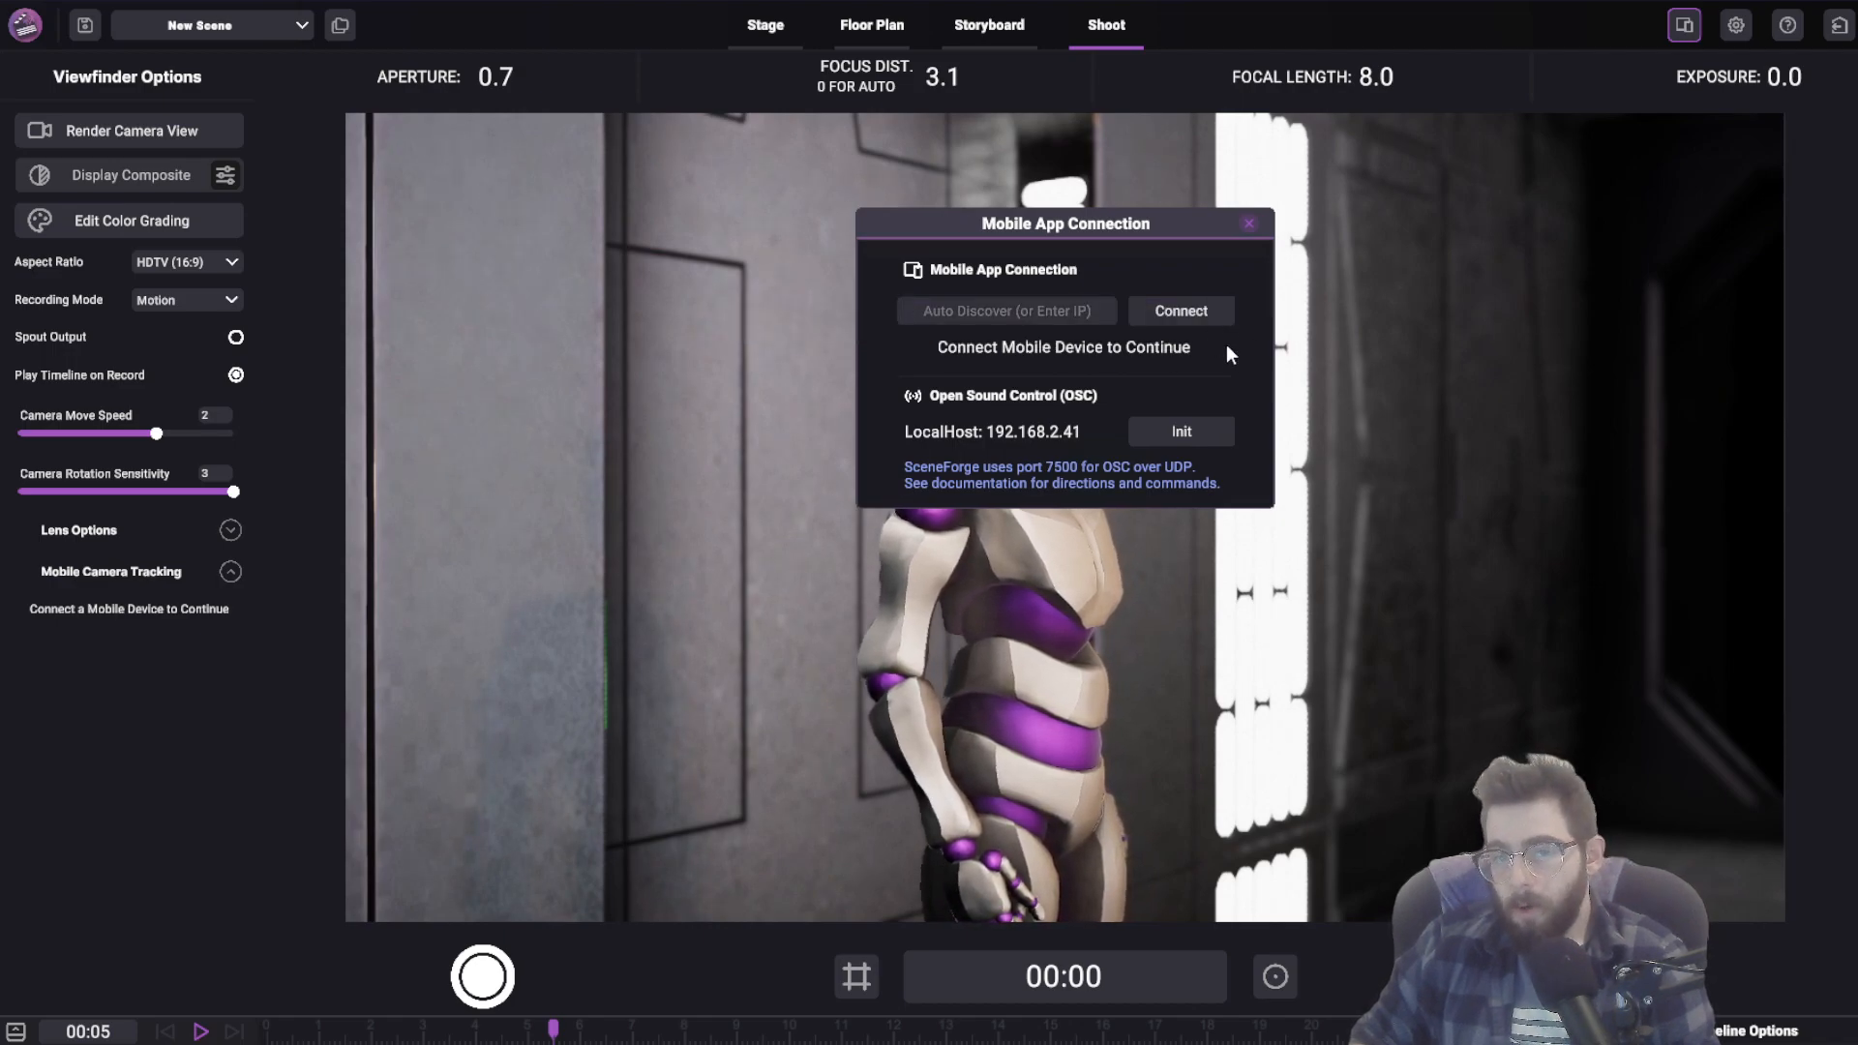
click(1179, 310)
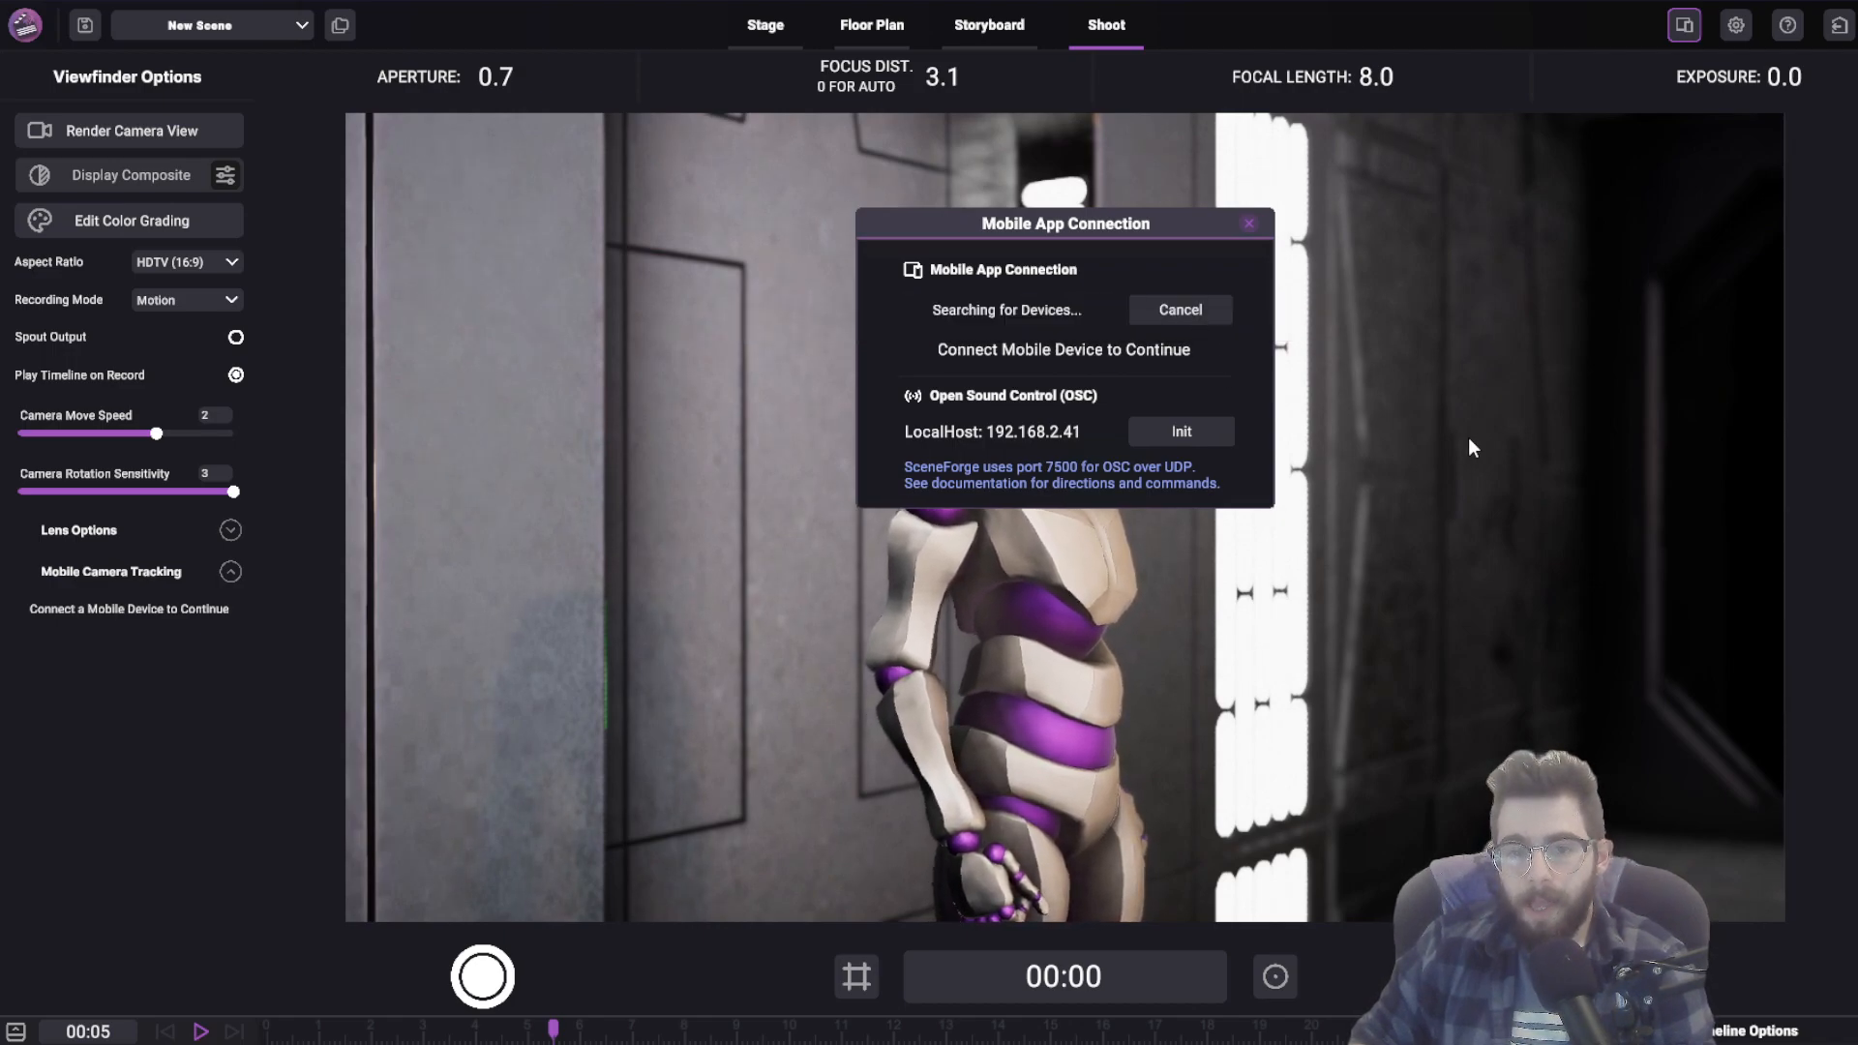
mouse_move(1485, 441)
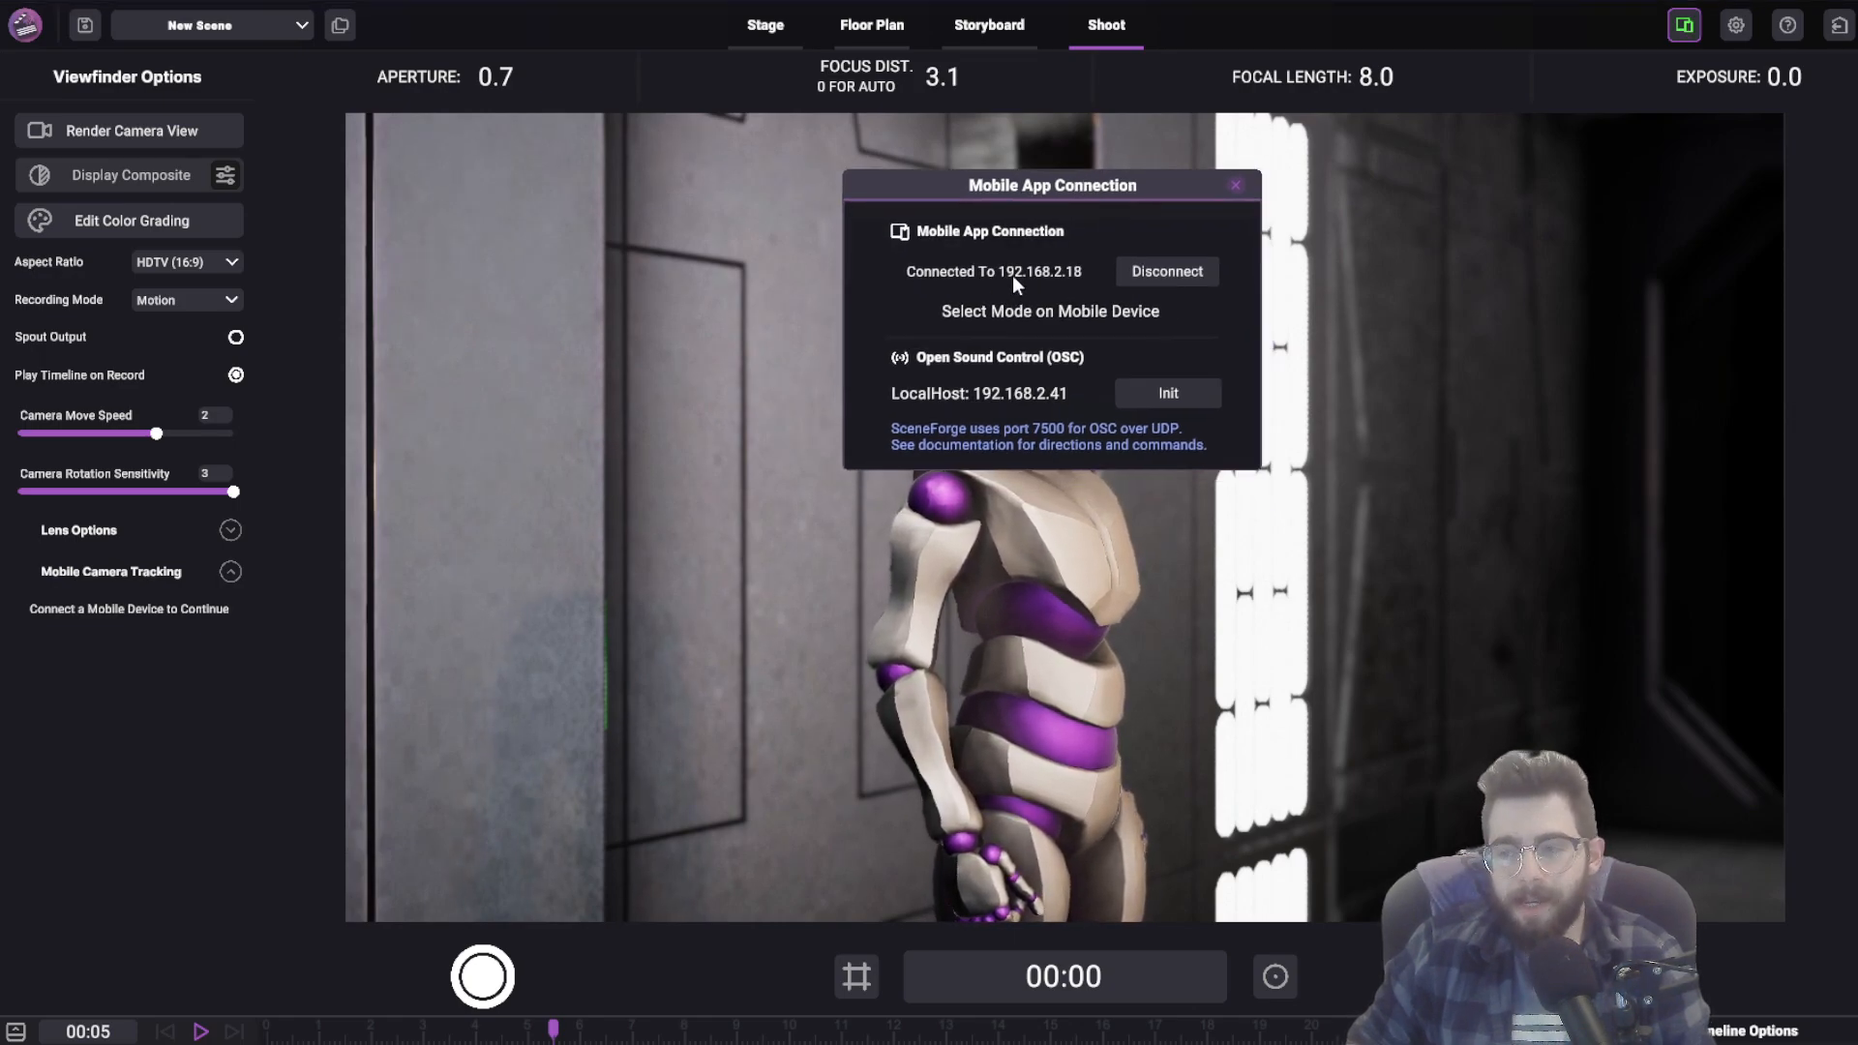
mouse_move(1494, 512)
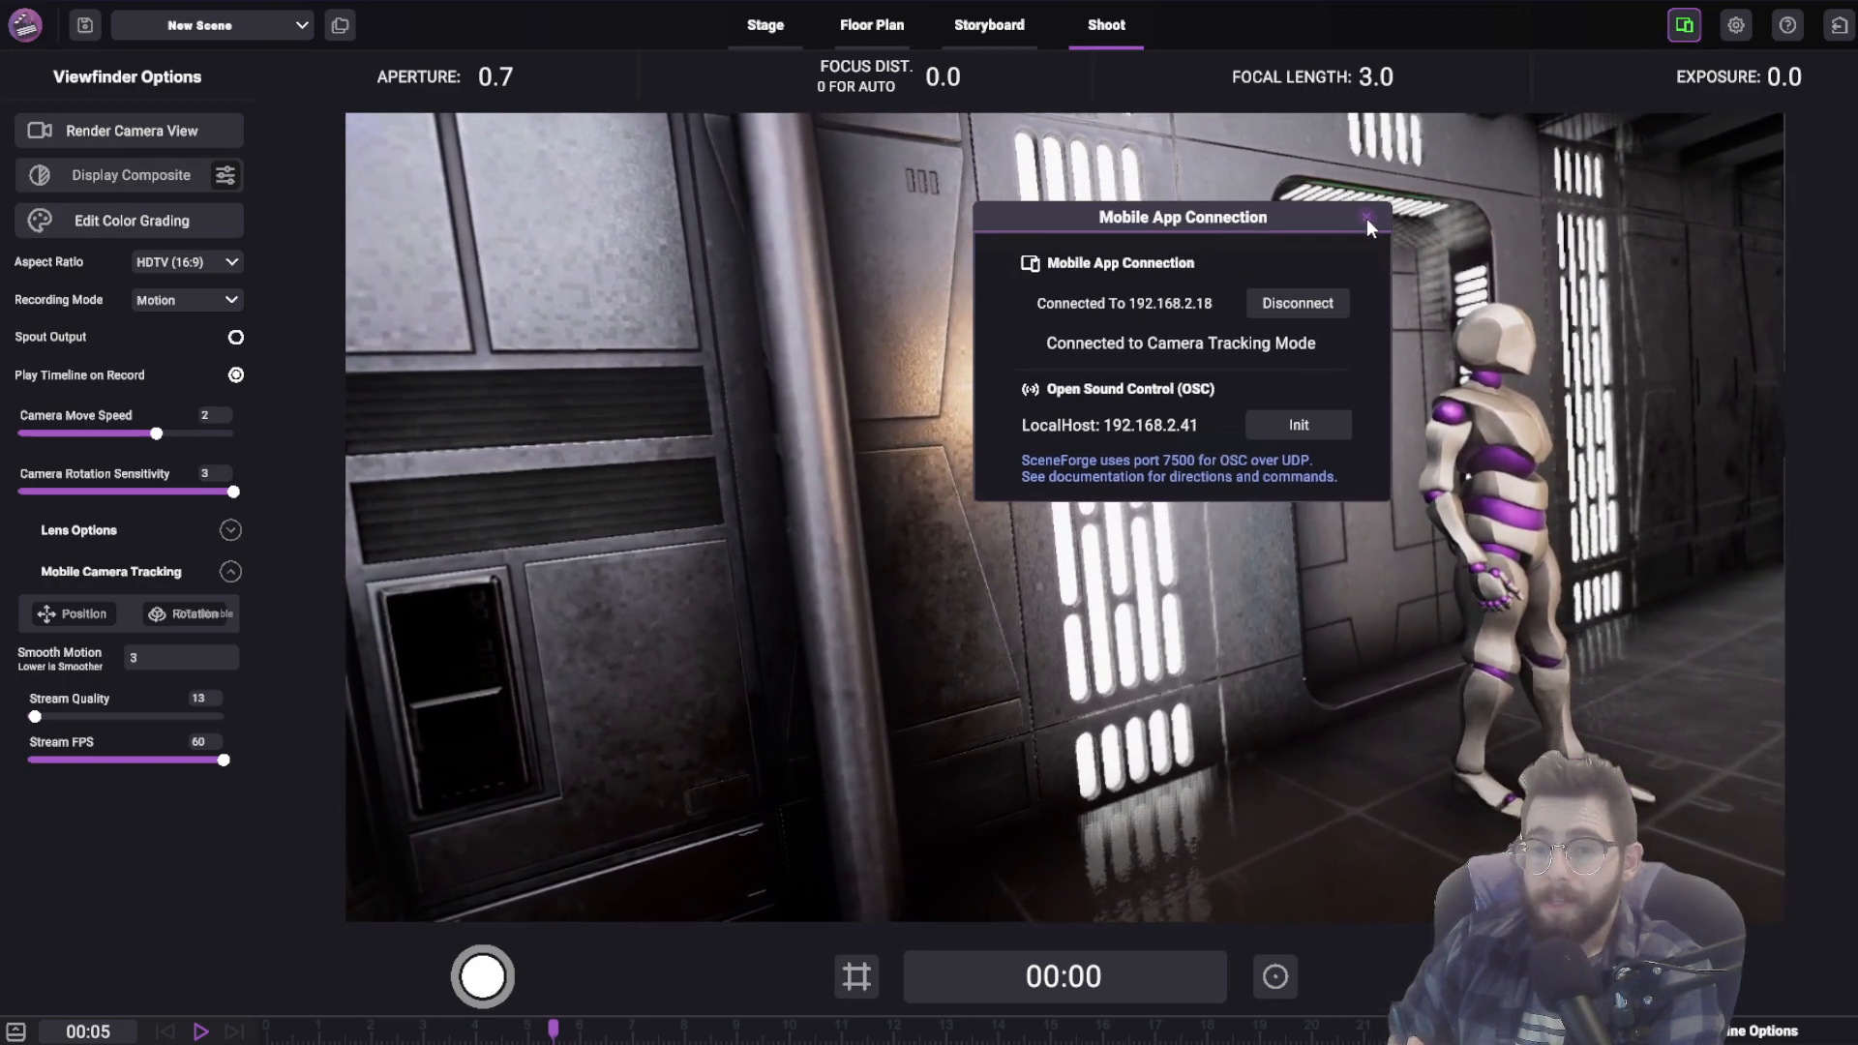
Close the Mobile App Connection window once the phone is in Camera Tracking mode
click(1367, 221)
text(0)
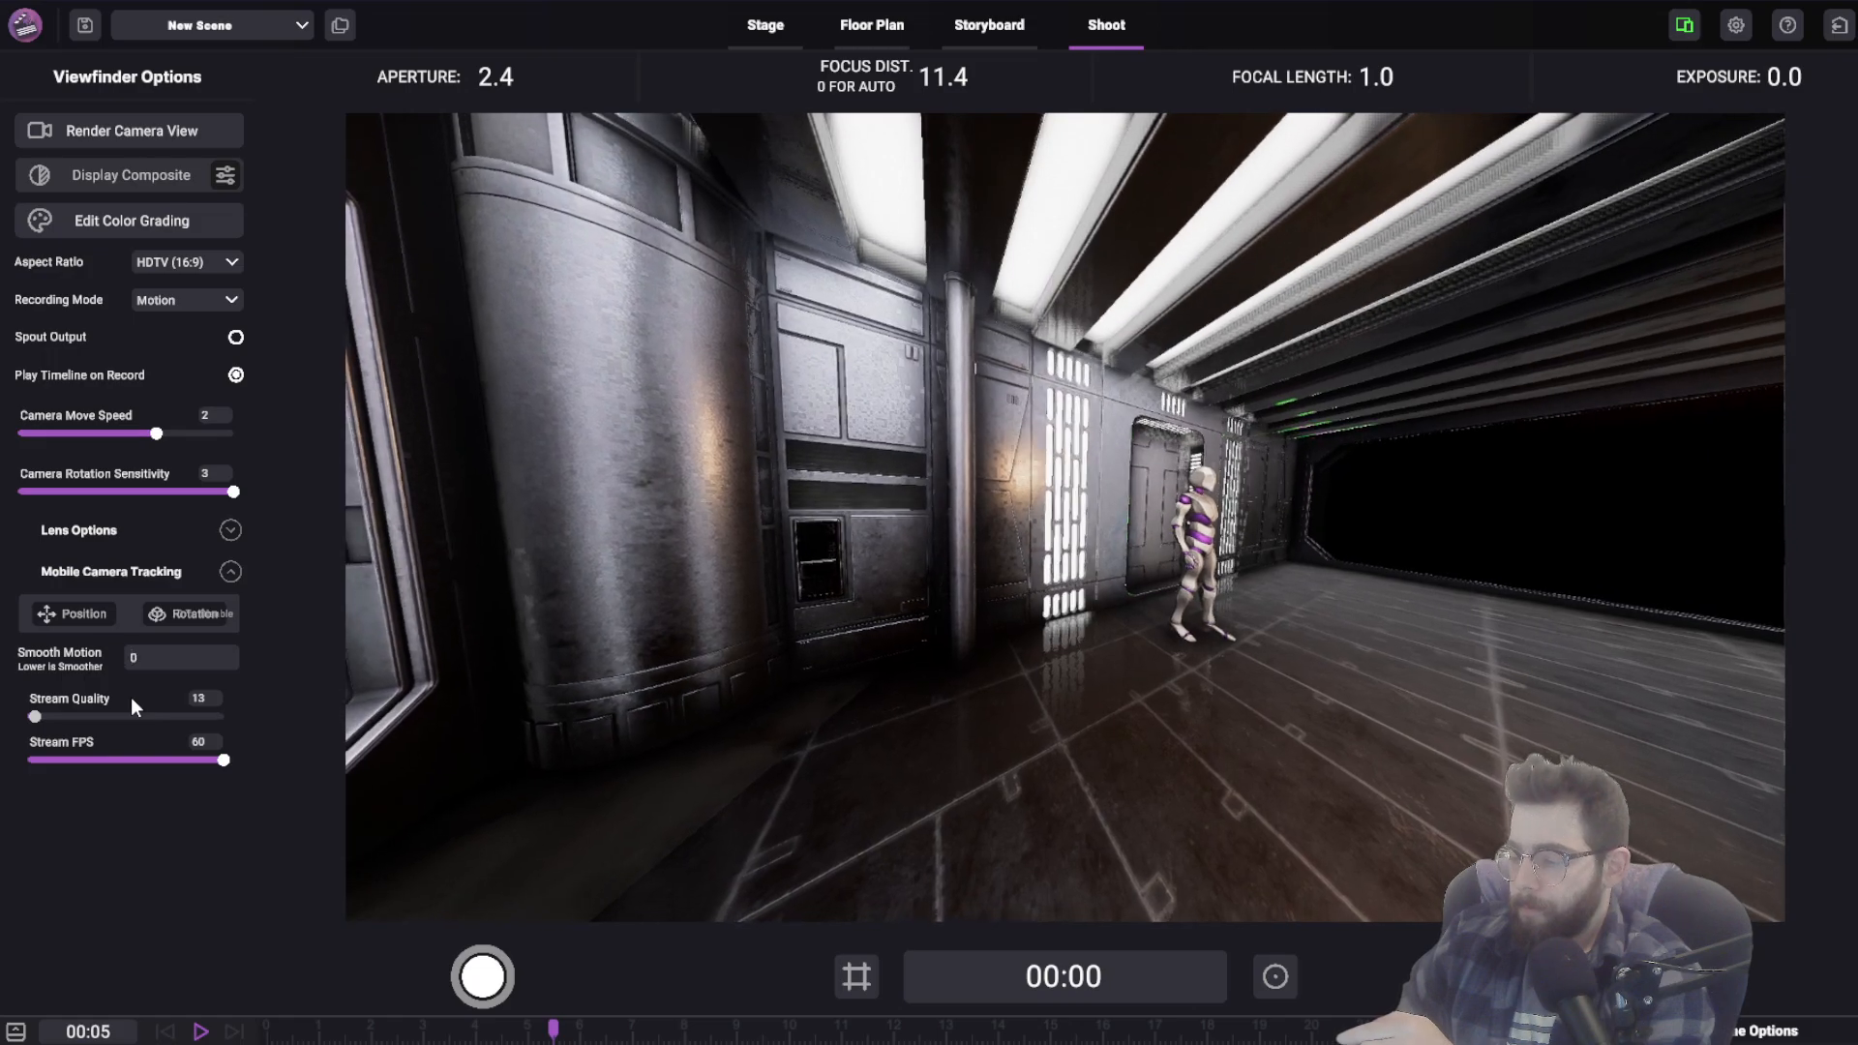
Set tracked Smooth Motion to 0 for the wide corridor shot at aperture 2.4, focus 11.4
click(1374, 75)
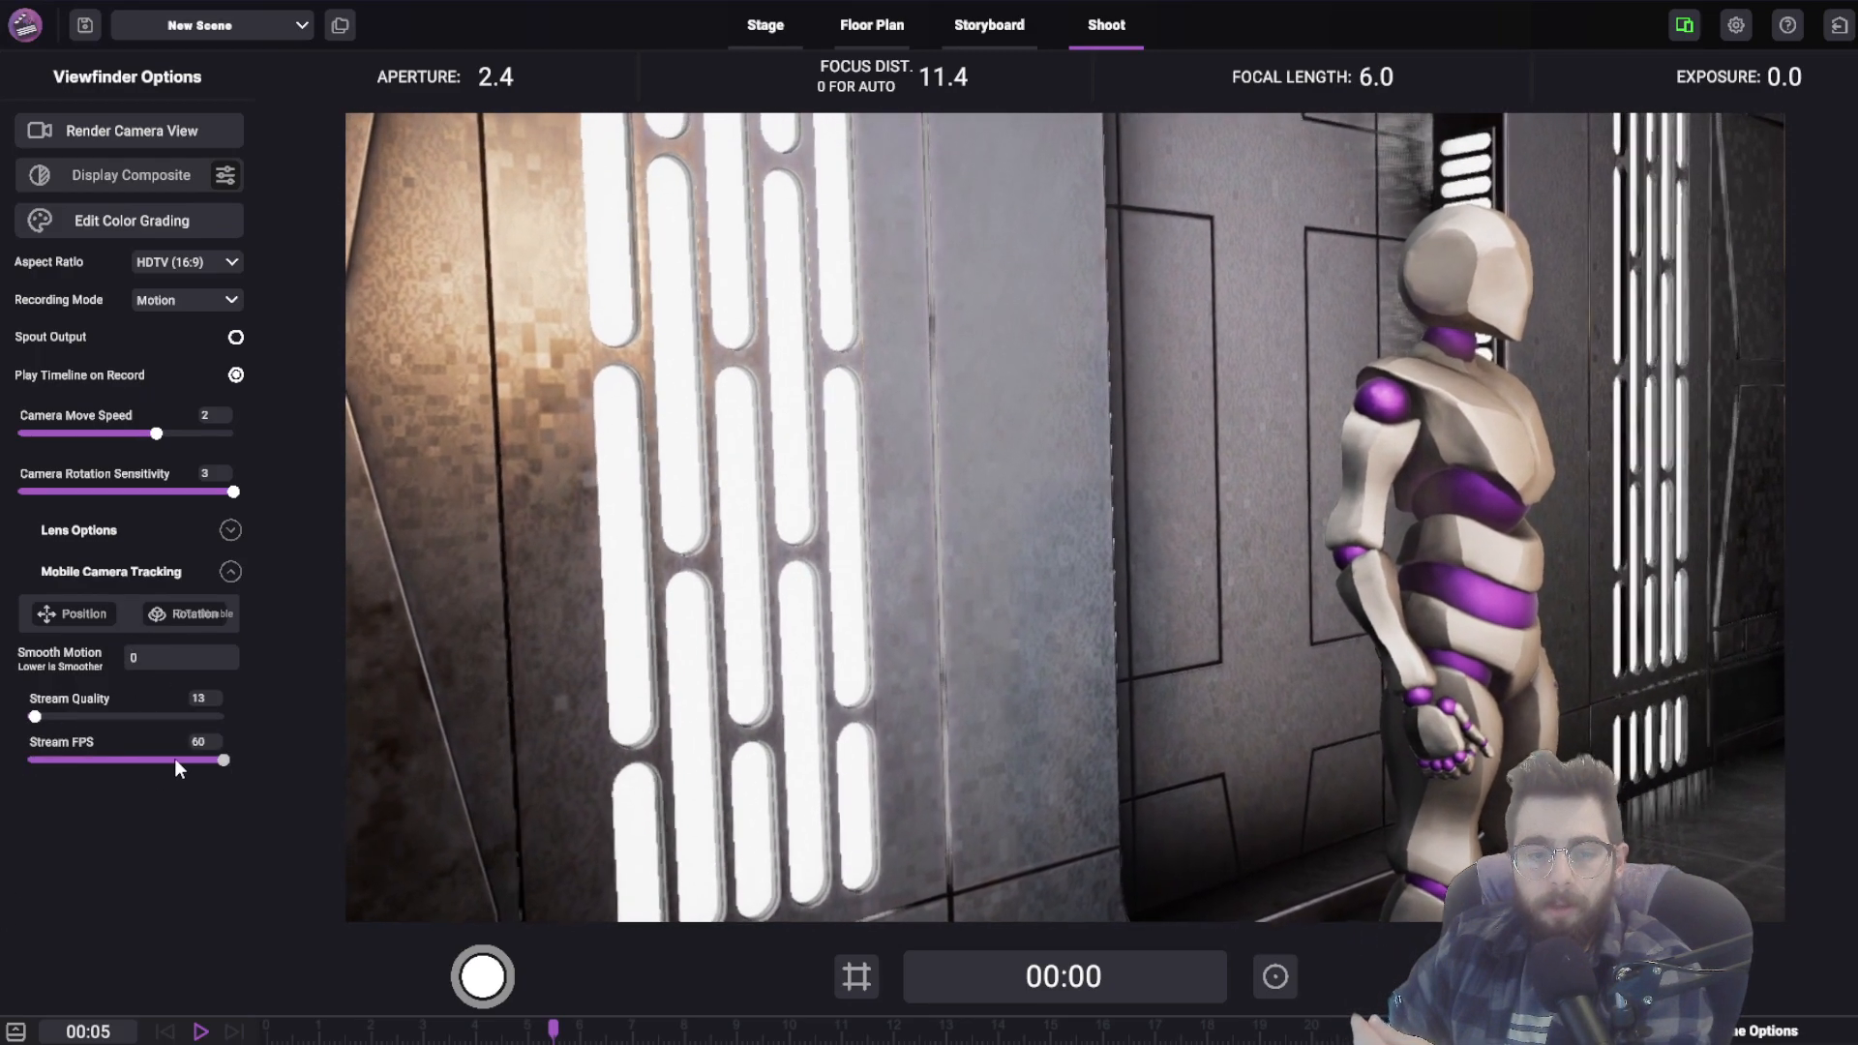
Lower the phone stream to 35 fps and start recording the take of the framed character
drag(223, 760, 84, 760)
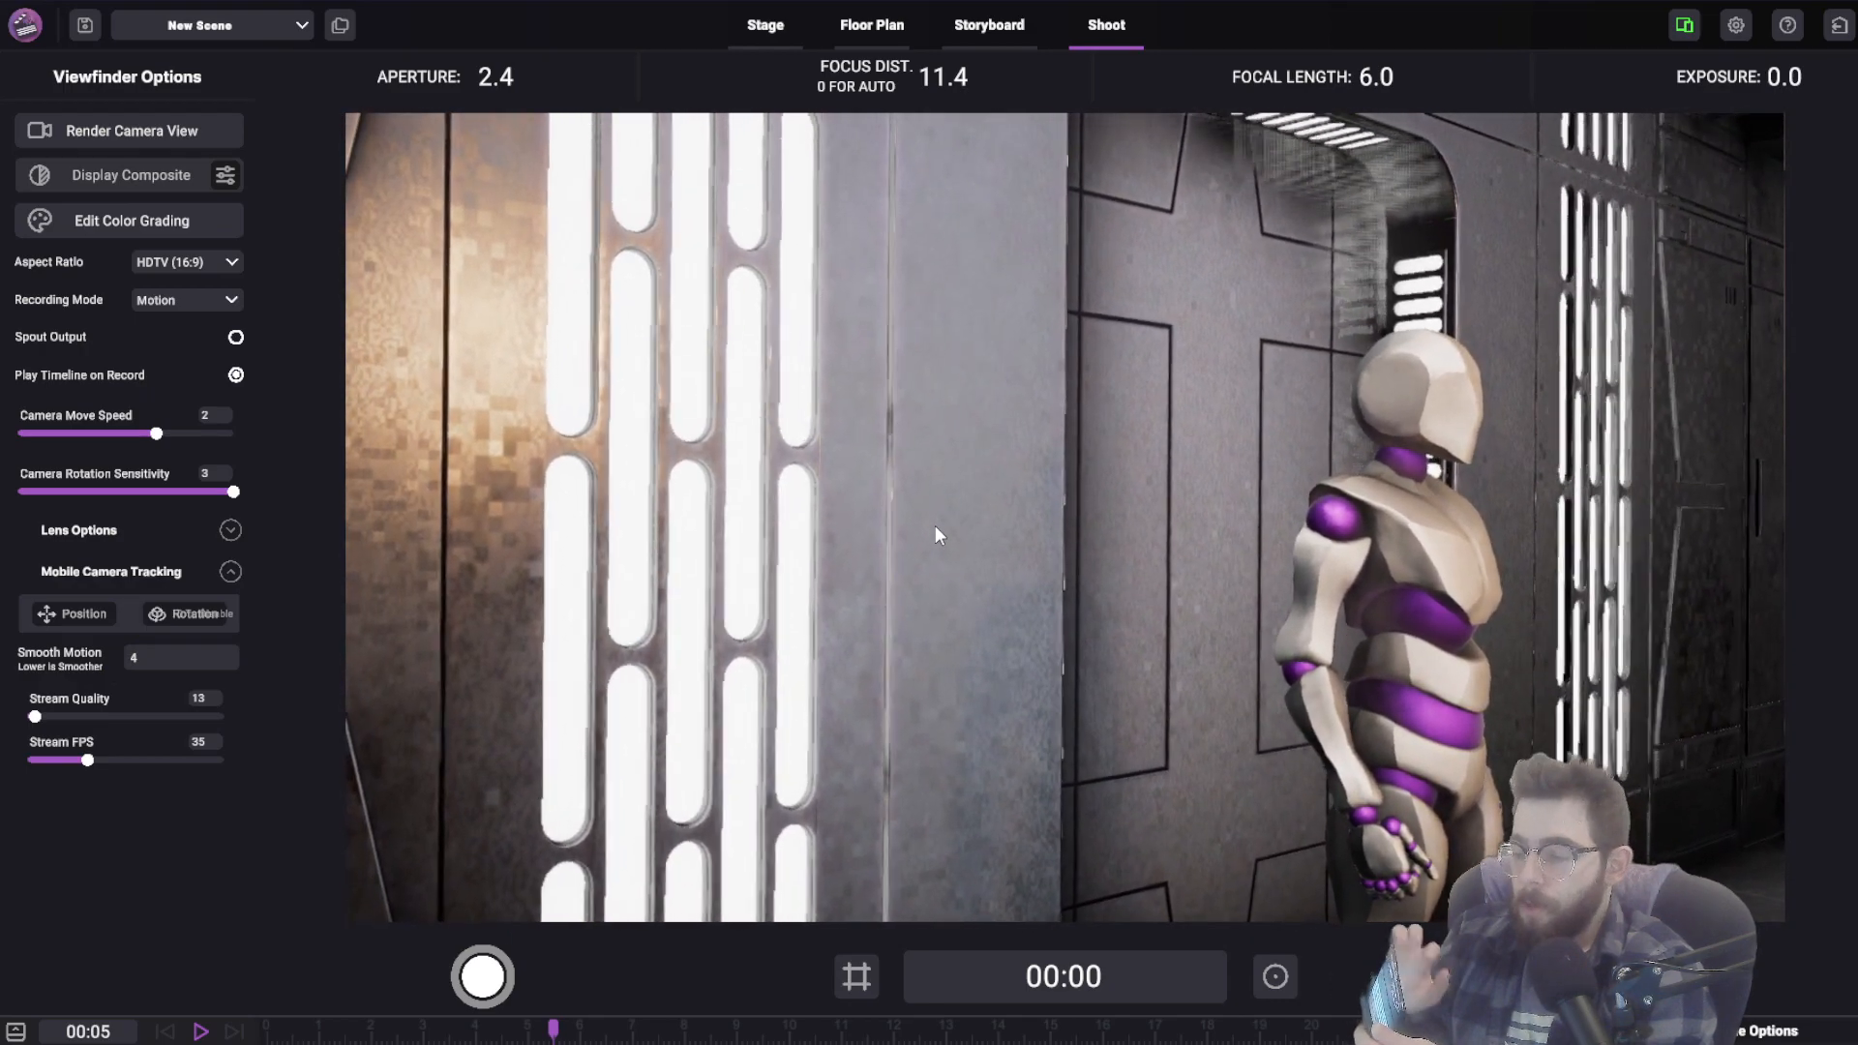
click(481, 975)
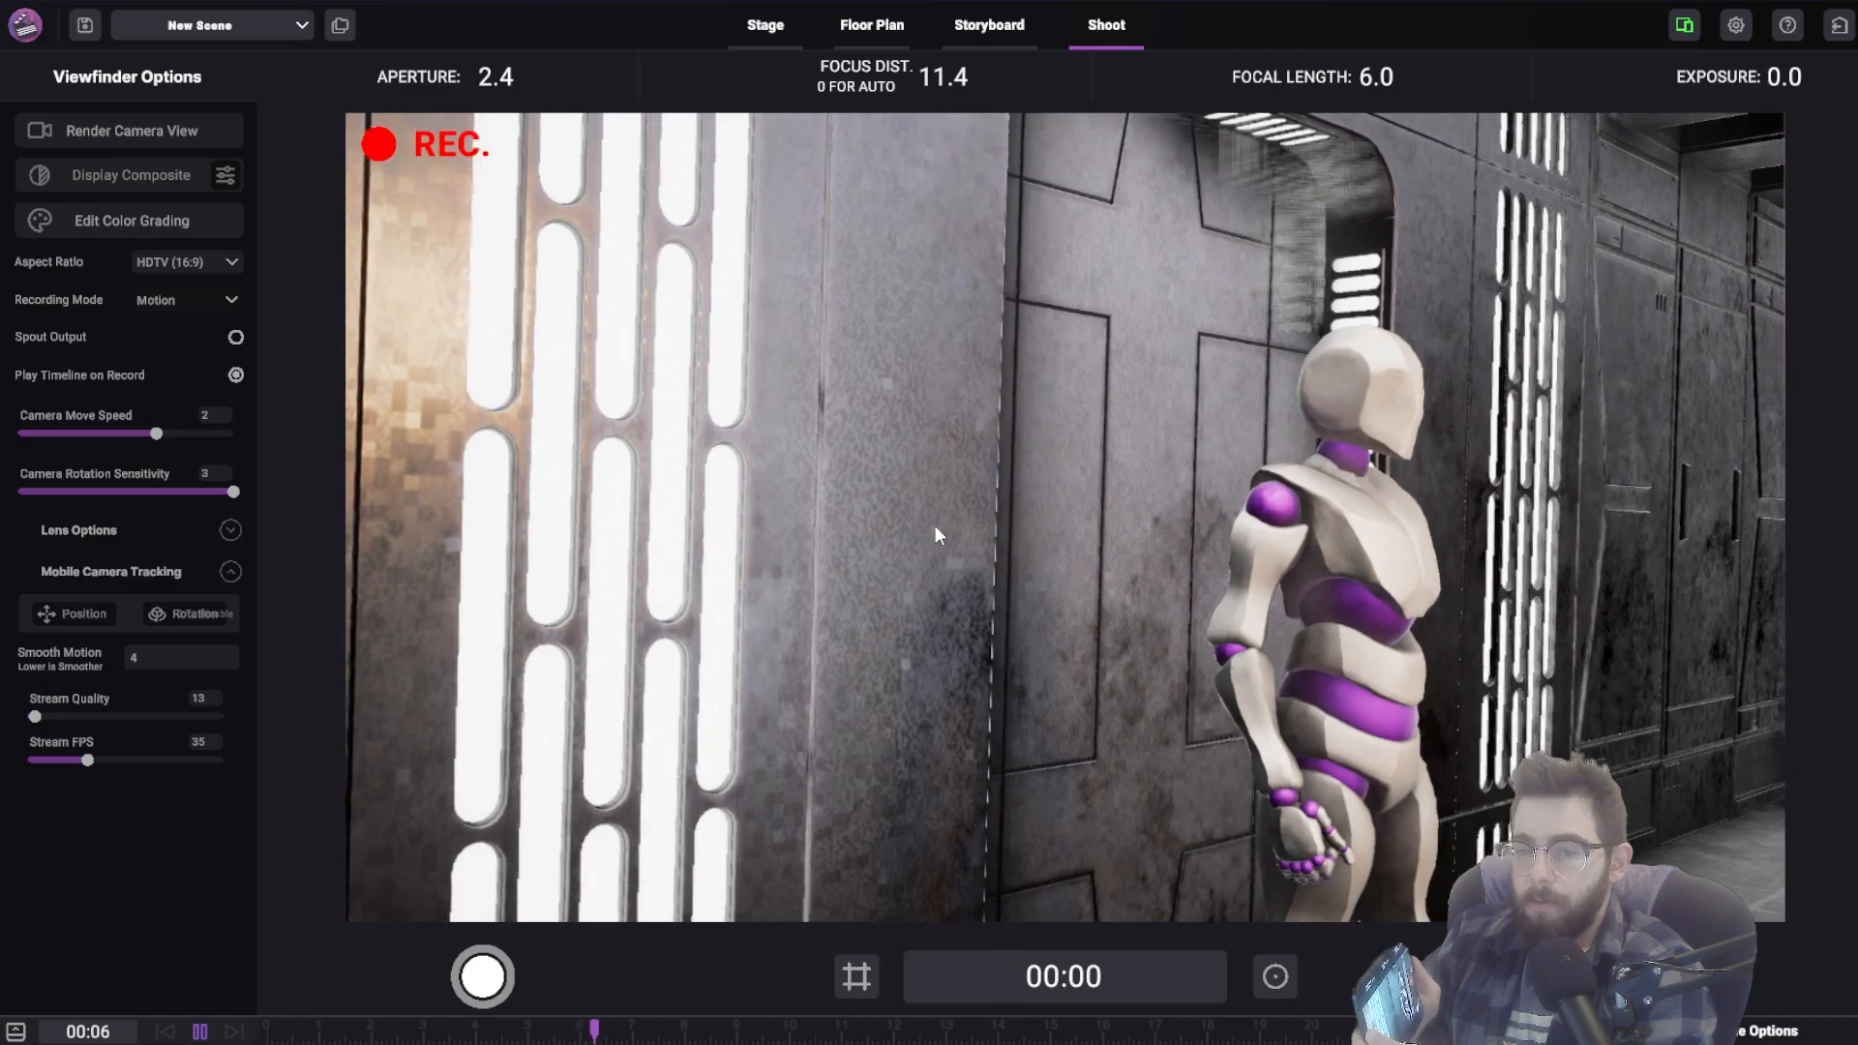